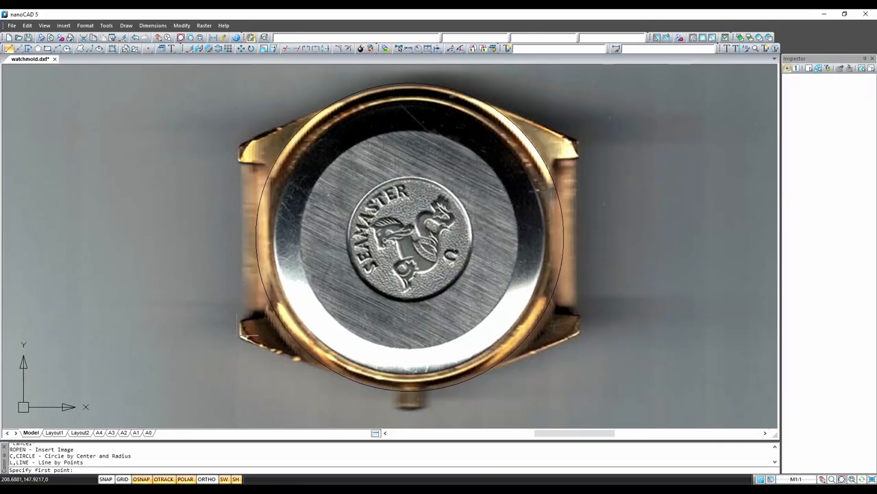
Trace the watch case's left lug edge with a line ending at the lug corner
{"action": "left_click", "coordinate": [238, 149]}
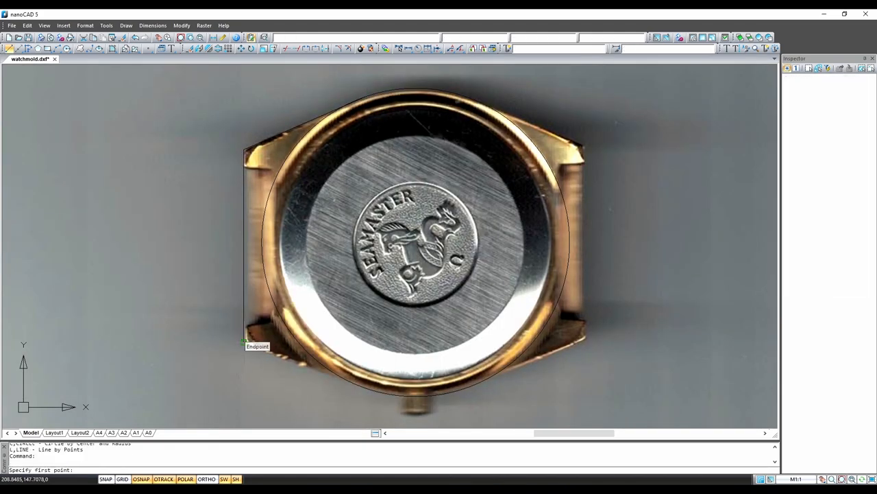
{"action": "left_click", "coordinate": [247, 346]}
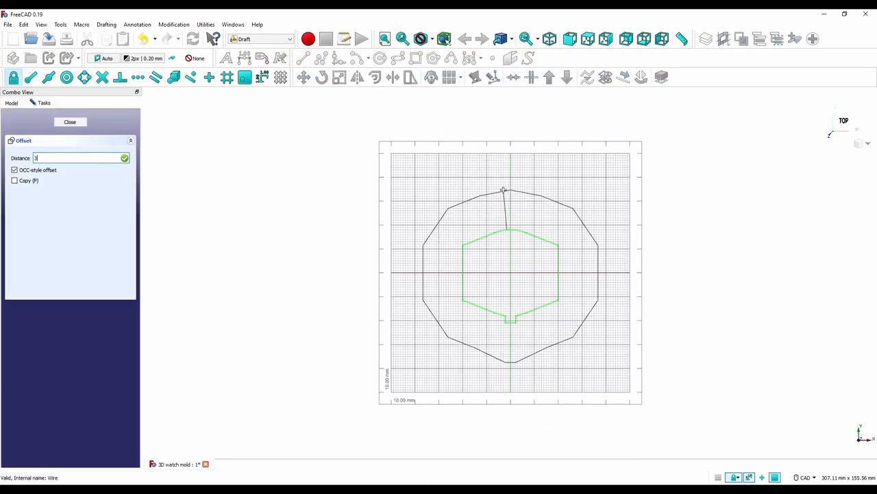
Offset the inner mold outline outward by 10 mm to create the mold outside wire
{"action": "left_click", "coordinate": [69, 122]}
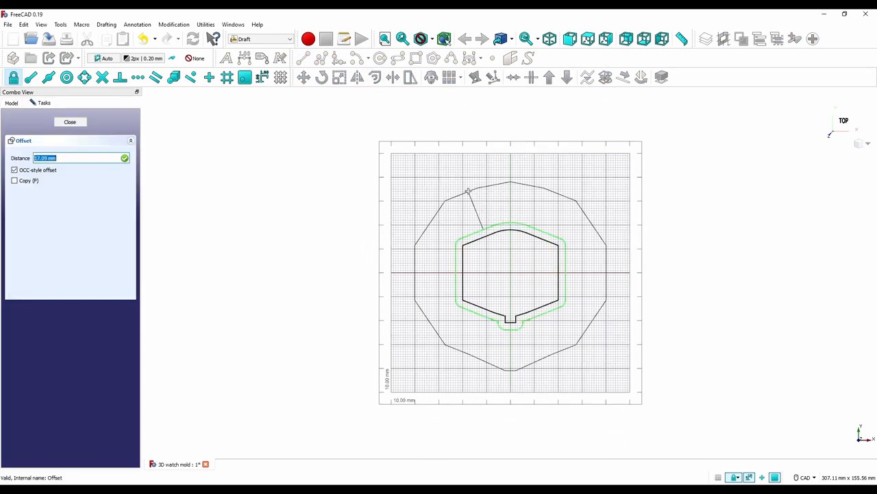
{"action": "type", "text": "10"}
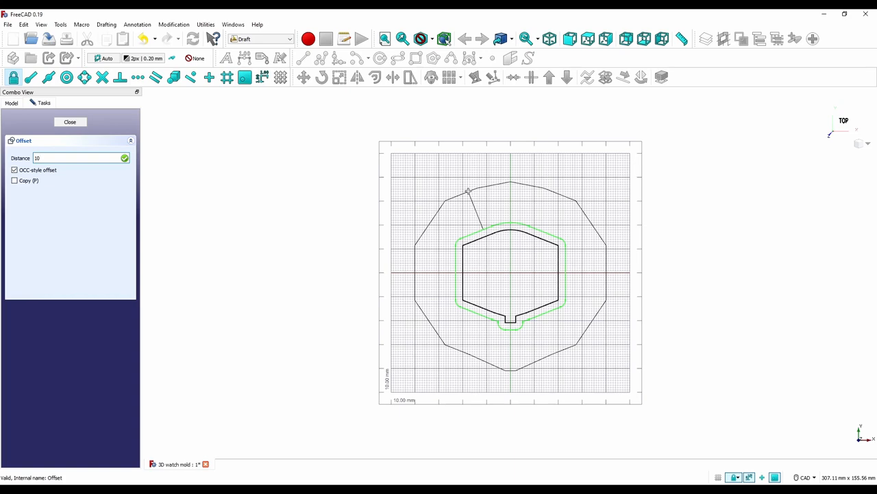
{"action": "left_click", "coordinate": [69, 121]}
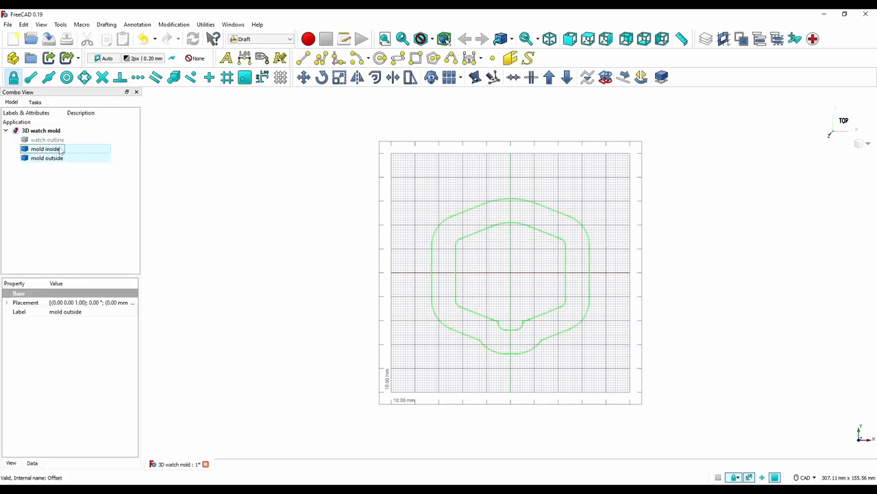
{"action": "mouse_move", "coordinate": [605, 77]}
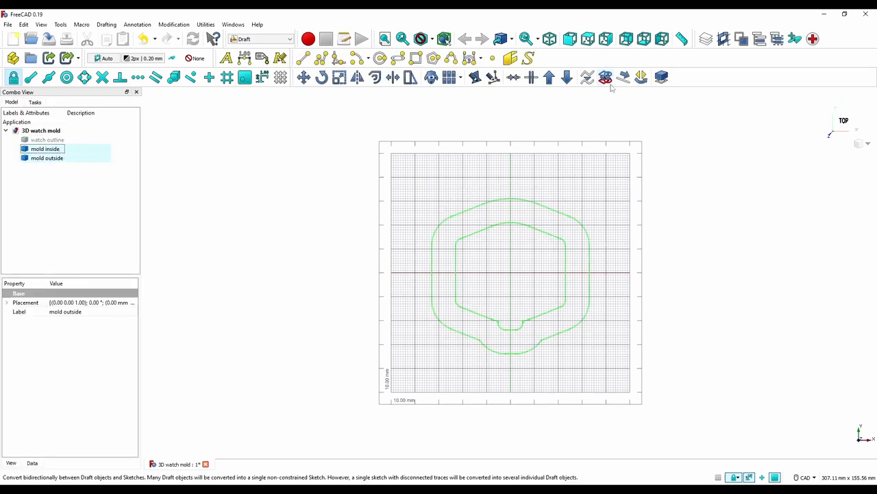
Convert the outlines to a sketch in a new XY_Plane body, pad it, and start a 3 mm pad
{"action": "left_click", "coordinate": [605, 77]}
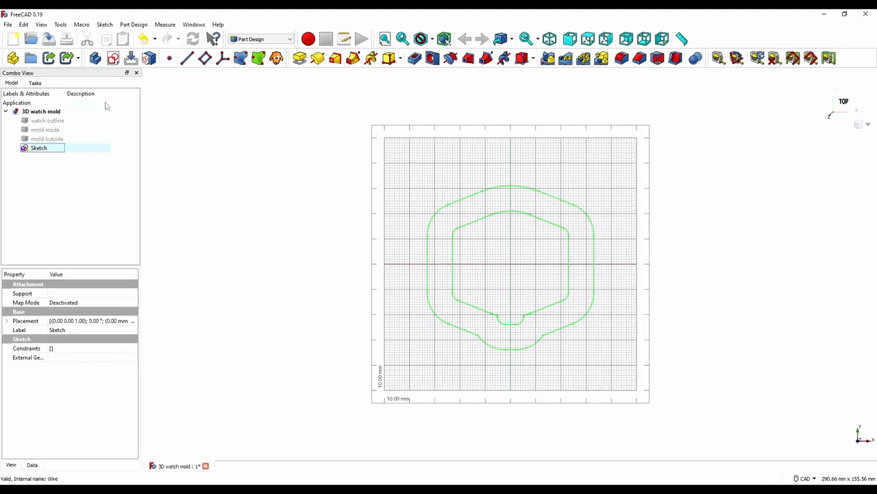
{"action": "mouse_move", "coordinate": [95, 58]}
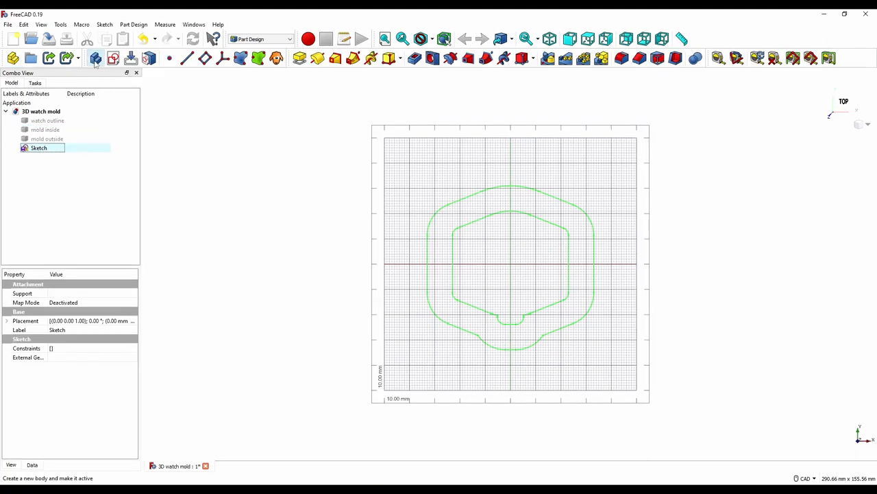
{"action": "left_click", "coordinate": [95, 58]}
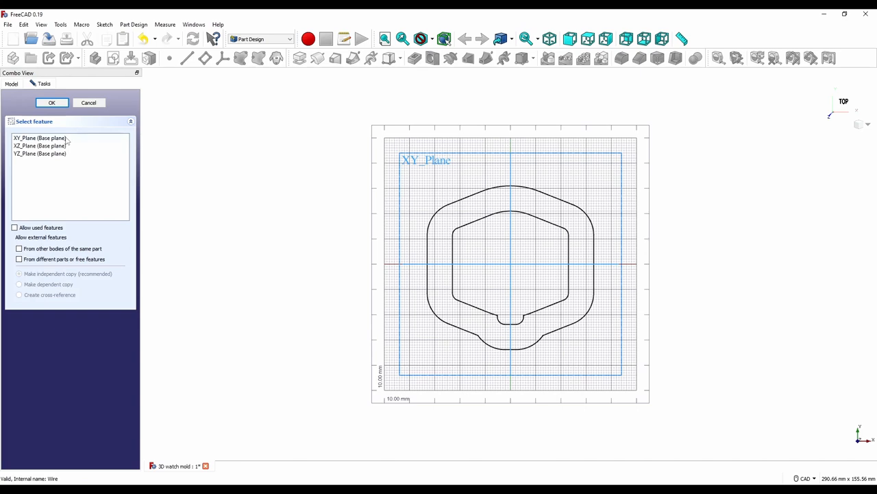
{"action": "left_click", "coordinate": [51, 103]}
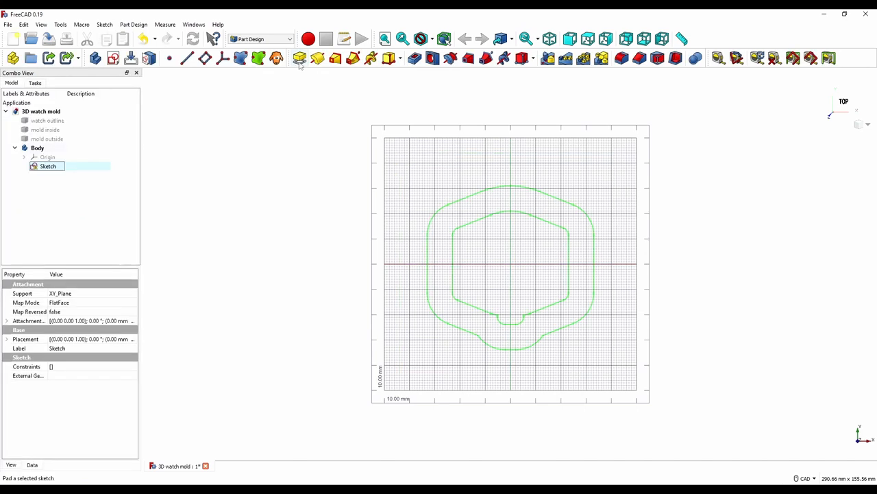
{"action": "left_click", "coordinate": [299, 58]}
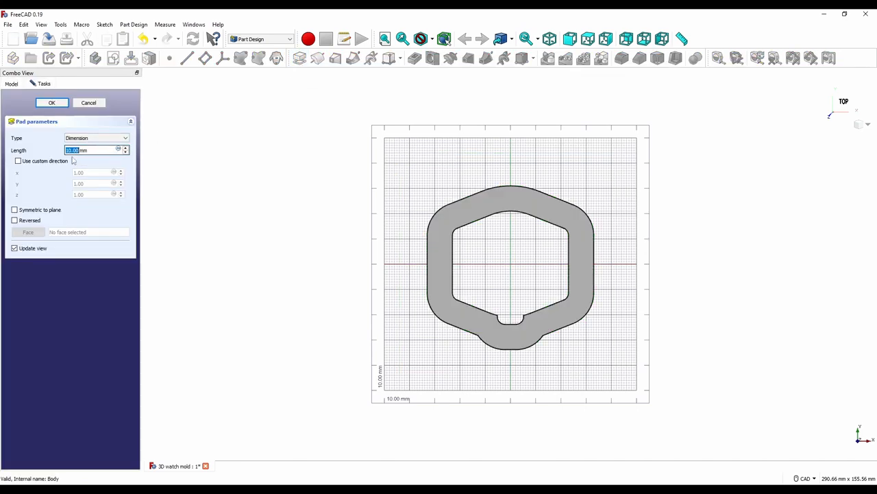
{"action": "left_click", "coordinate": [52, 103]}
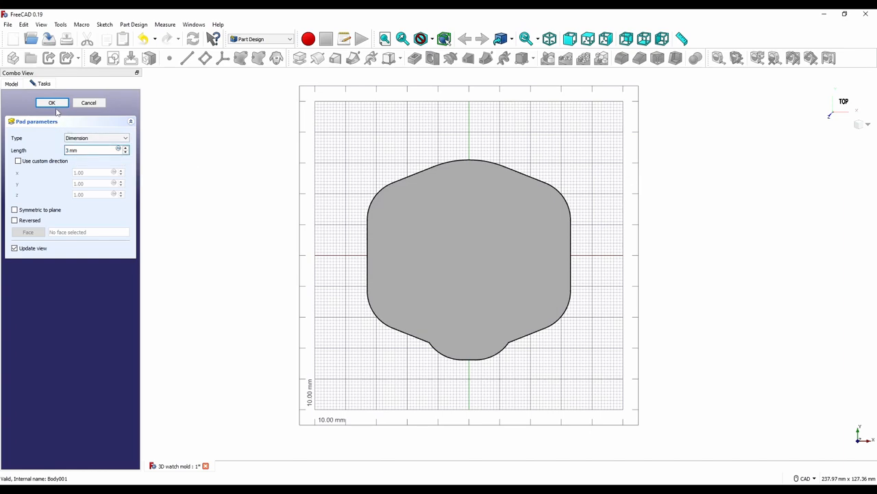
Confirm the 3 mm plate as Pad001 in Body001 and begin the lug-area sketch
{"action": "left_click", "coordinate": [52, 102]}
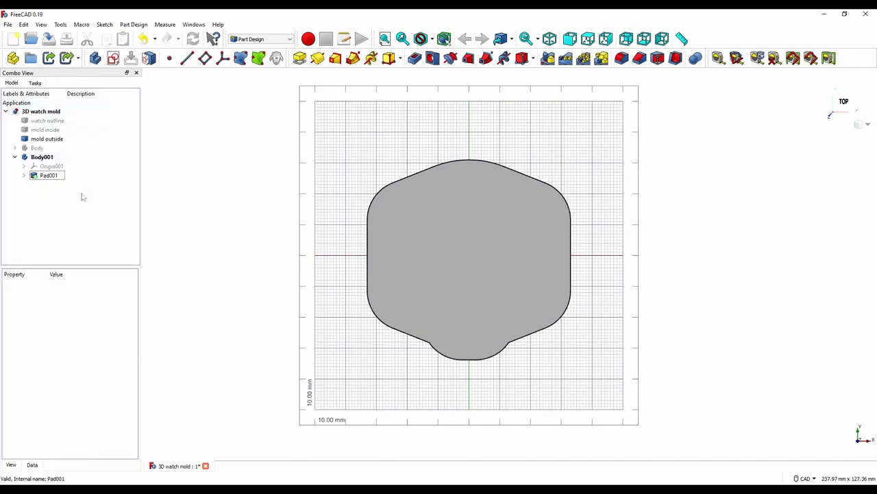
{"action": "left_click", "coordinate": [541, 38]}
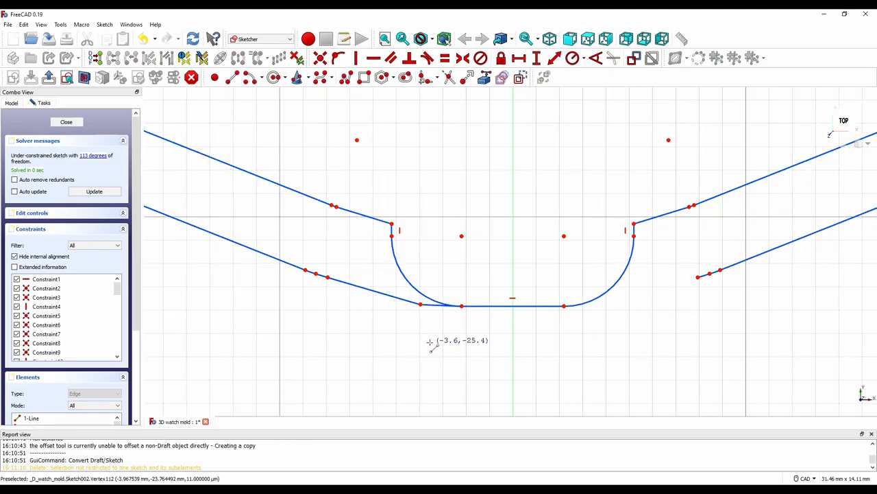
{"action": "mouse_move", "coordinate": [563, 305]}
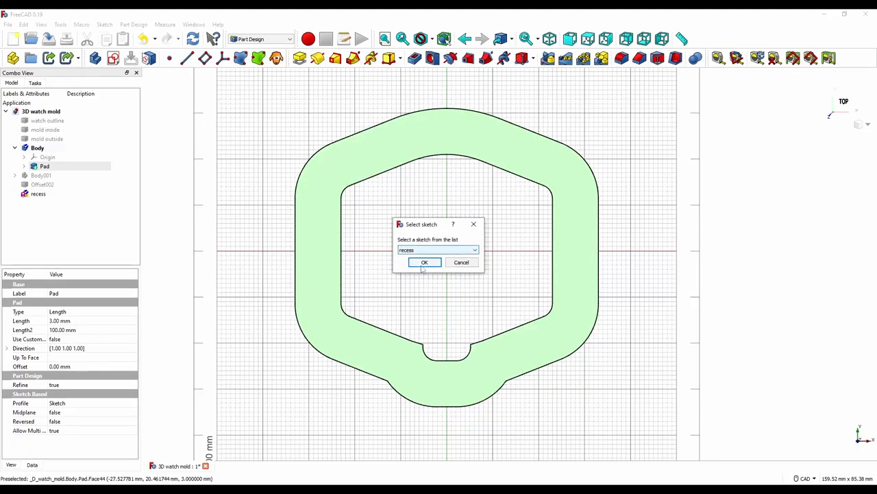
Attach the recess sketch to the ring's top face and pocket it 0.6 mm deep
{"action": "left_click", "coordinate": [424, 262]}
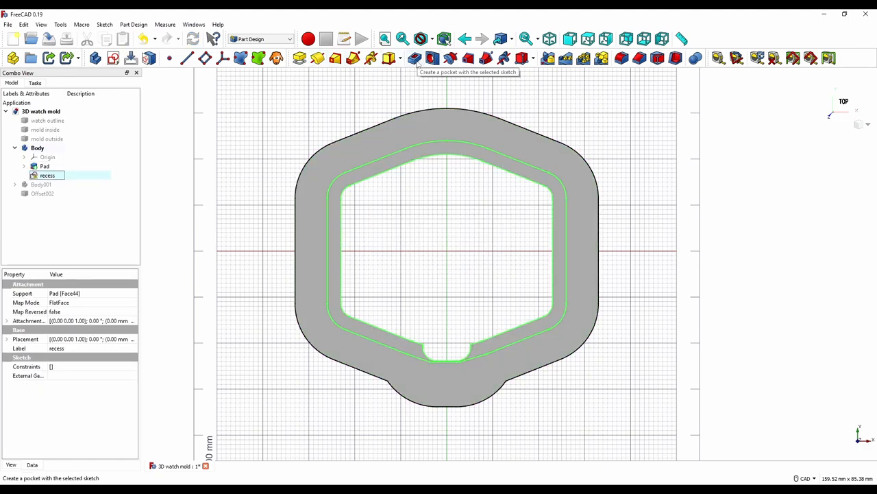
{"action": "left_click", "coordinate": [416, 58]}
{"action": "type", "text": "0.6"}
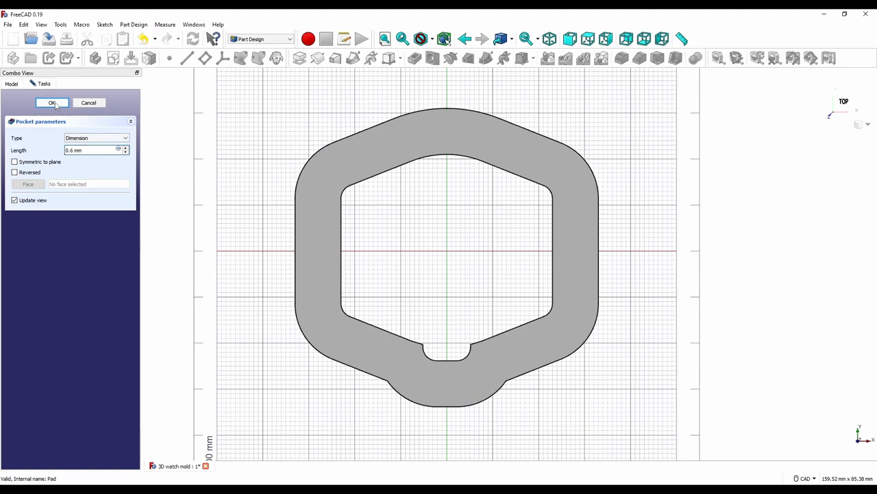
{"action": "left_click", "coordinate": [52, 103]}
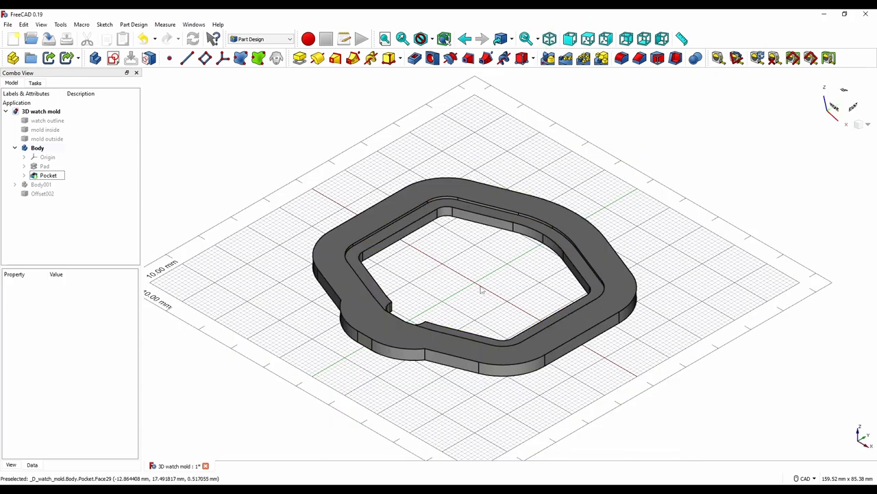
{"action": "scroll", "scroll_direction": "up", "scroll_amount": 3}
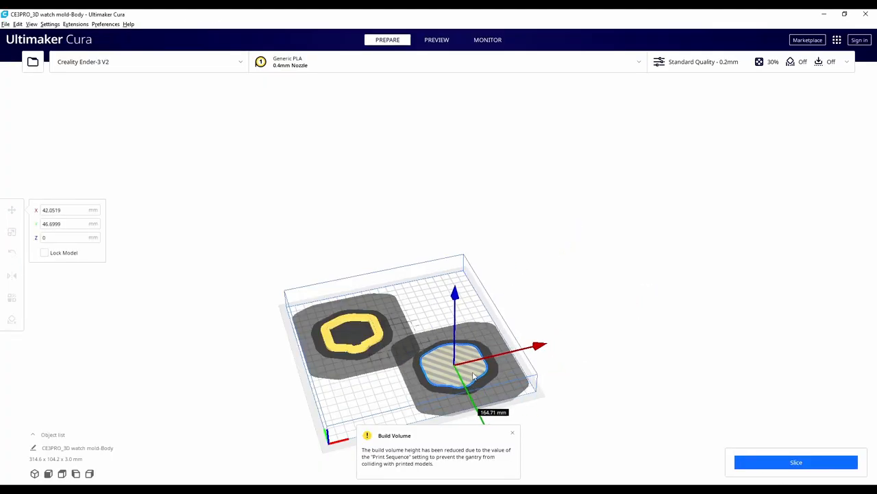
Set Print Sequence to One at a Time, preview the slice, and save to removable drive
{"action": "left_click", "coordinate": [539, 315]}
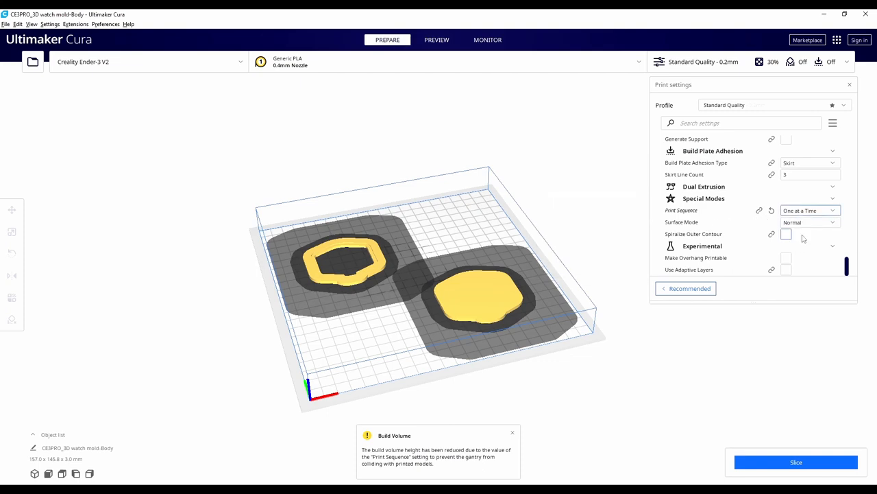
{"action": "scroll", "scroll_direction": "down", "scroll_amount": 3}
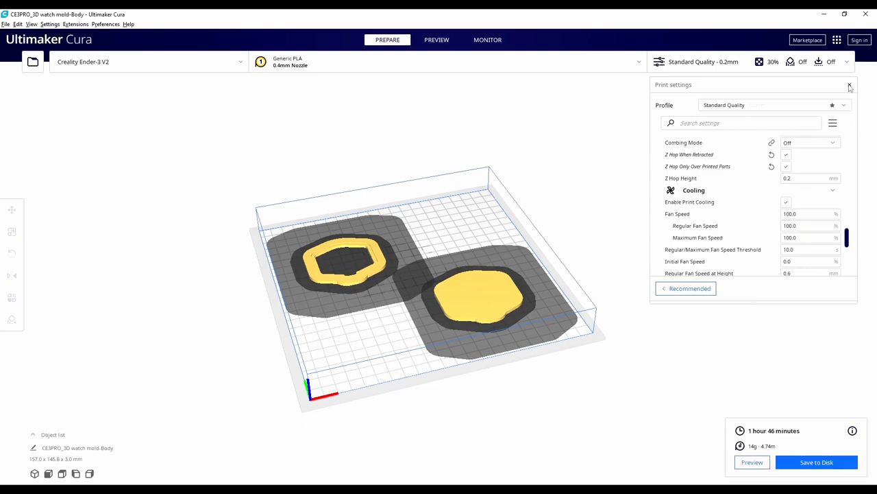
{"action": "left_click", "coordinate": [850, 85]}
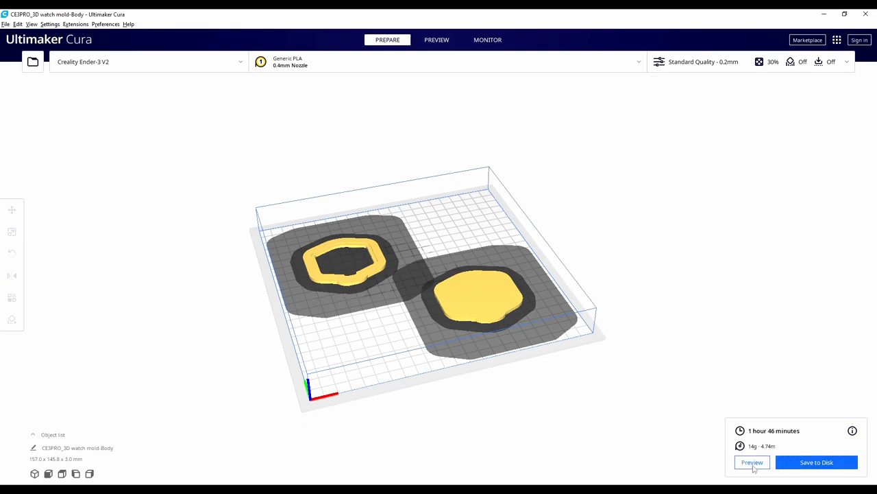
{"action": "left_click", "coordinate": [752, 462]}
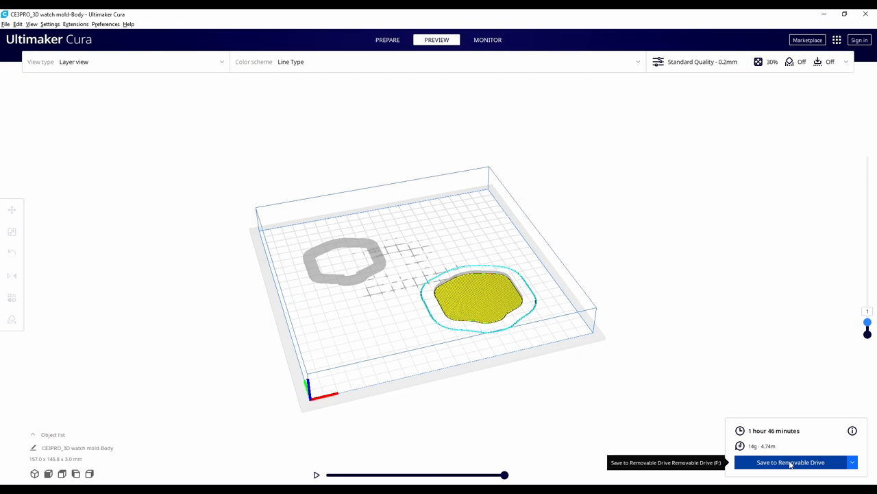
{"action": "left_click", "coordinate": [790, 462]}
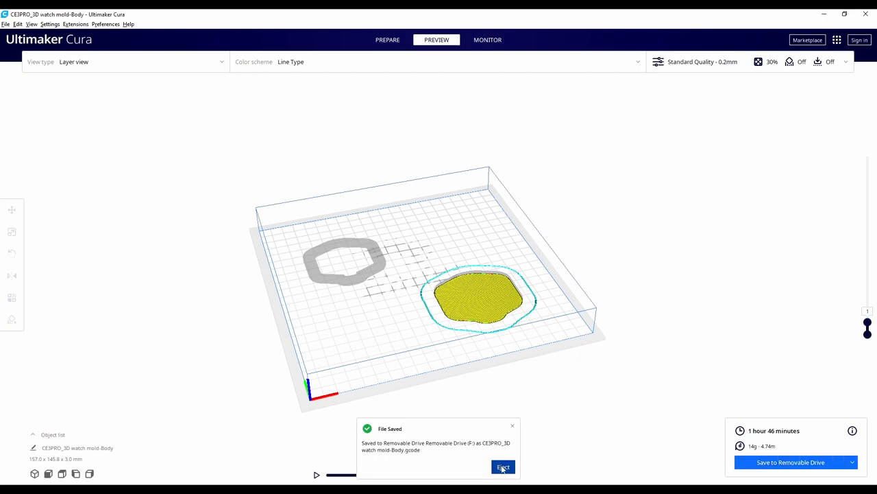